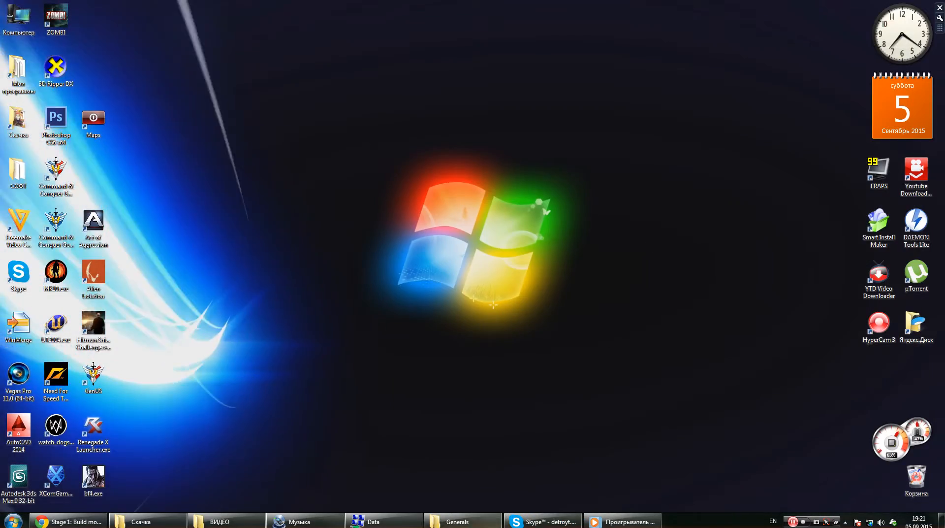
# Step: Browse from the mod's Data folder into Art, then back up to the SDK folder
pyautogui.click(383, 521)
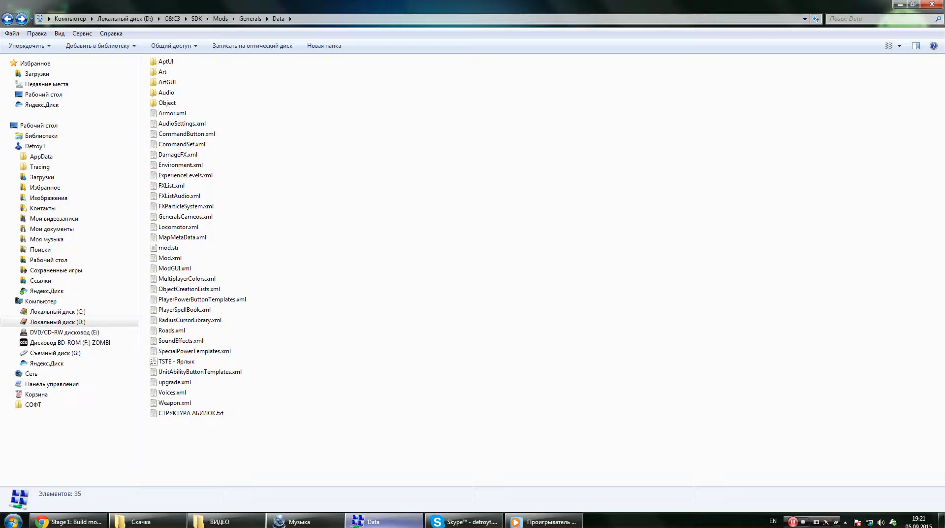
pyautogui.click(168, 81)
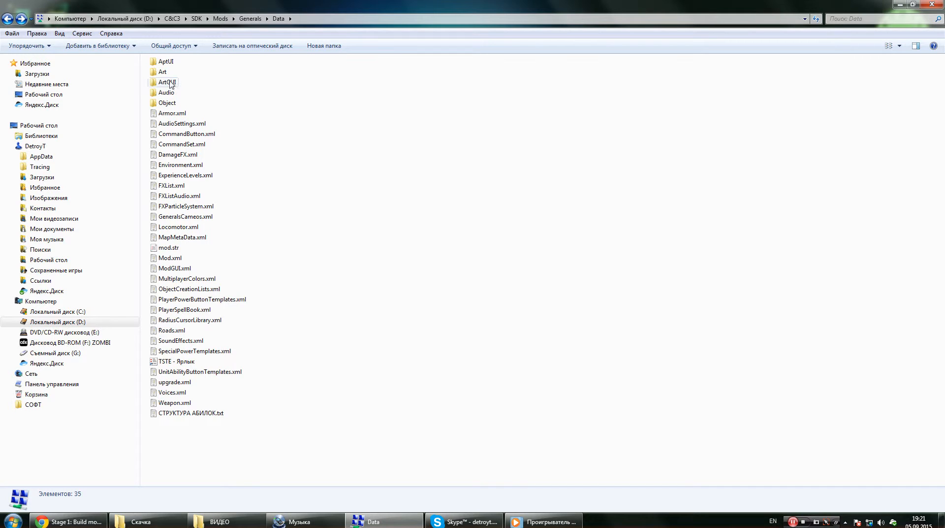
pyautogui.doubleClick(163, 71)
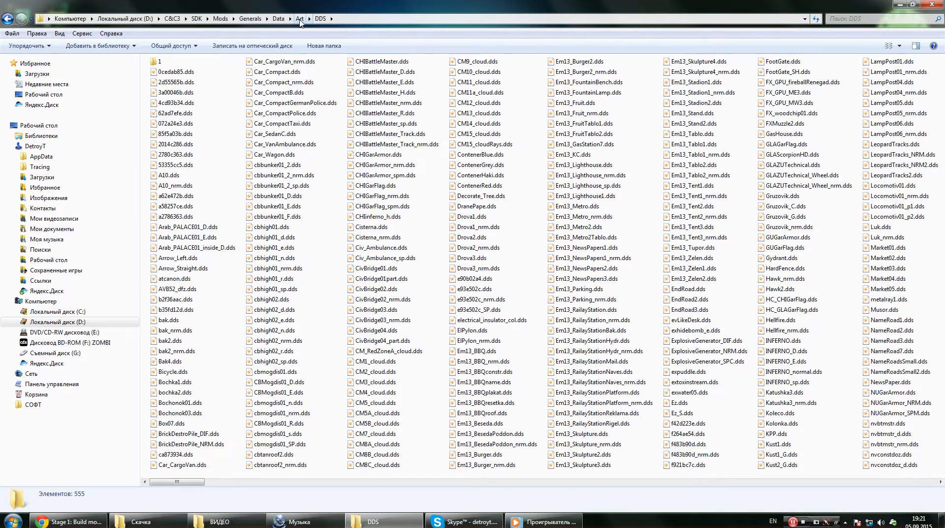
pyautogui.click(195, 18)
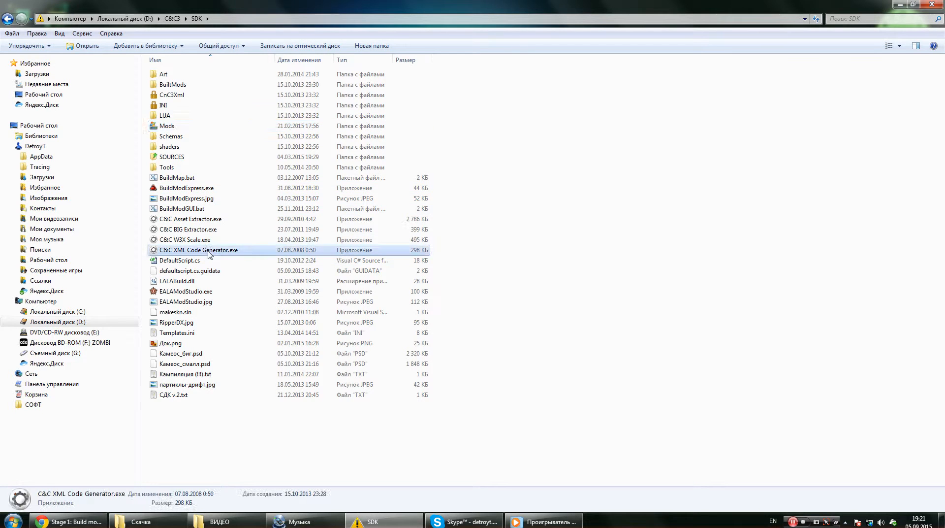
# Step: Launch C&C XML Code Generator.exe and open _Art_Include.xml with Edit with Notepad++
pyautogui.doubleClick(199, 250)
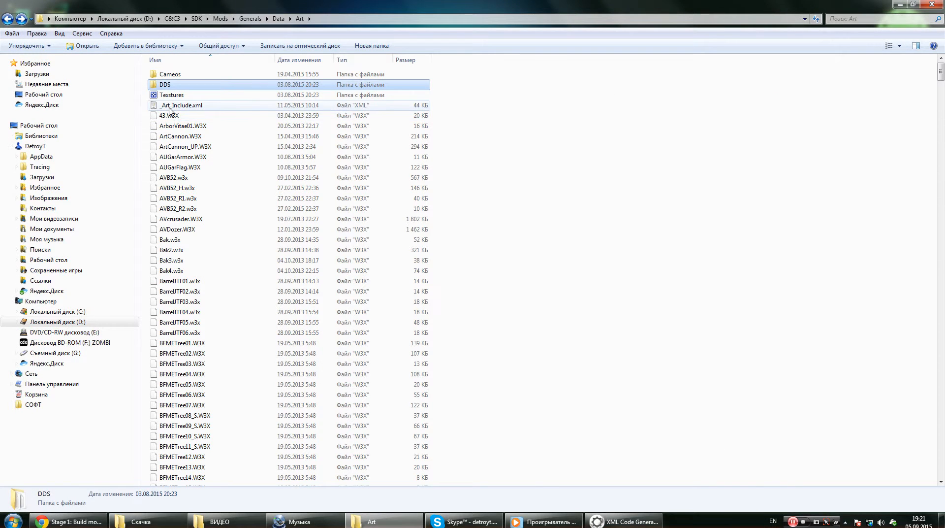
pyautogui.rightClick(181, 105)
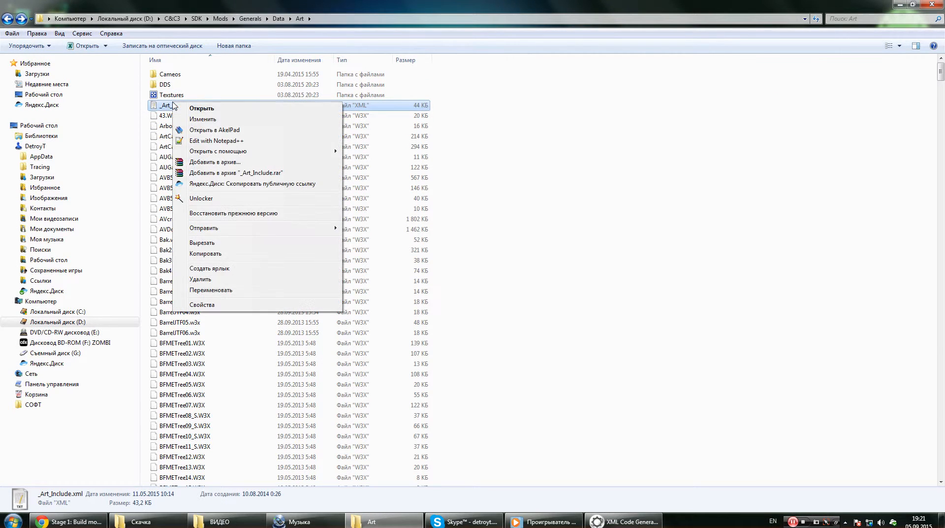
pyautogui.click(216, 141)
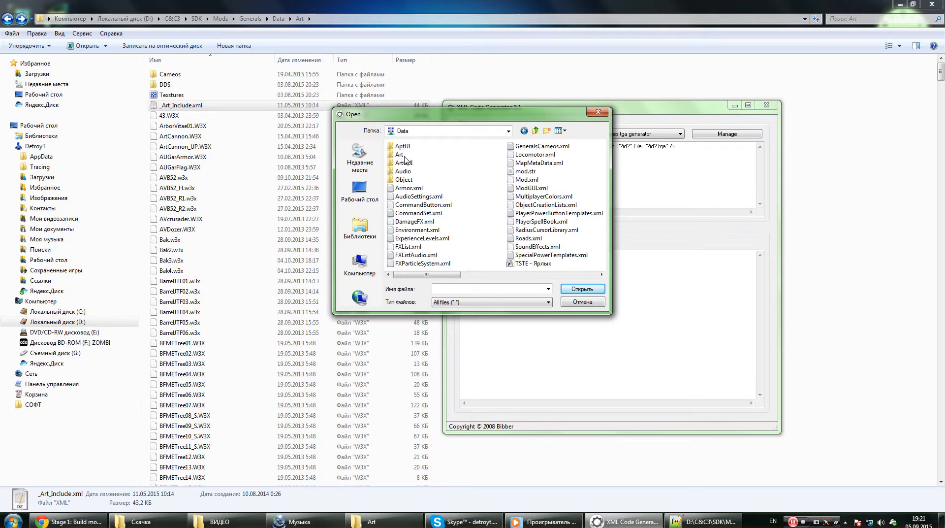
# Step: Load the Art folder's files in table view and generate Include code with the W3X Generator template
pyautogui.doubleClick(398, 154)
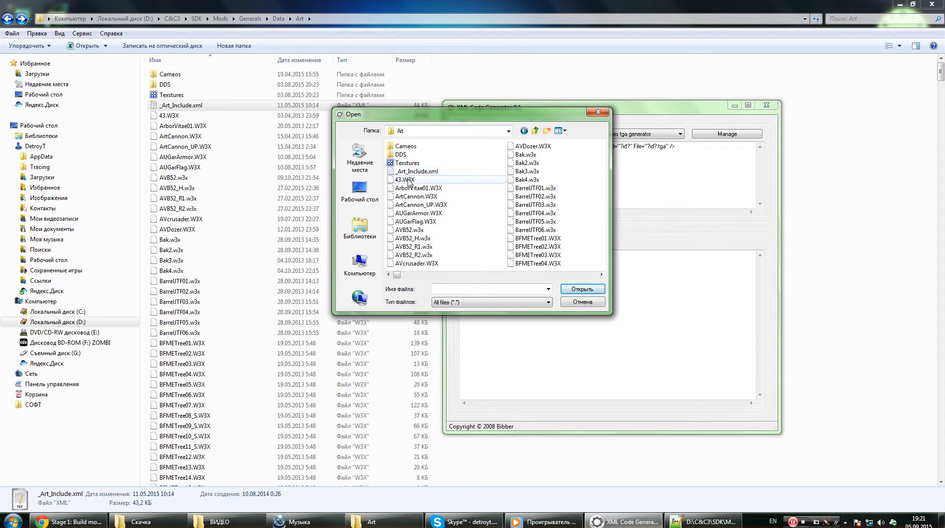
pyautogui.click(557, 130)
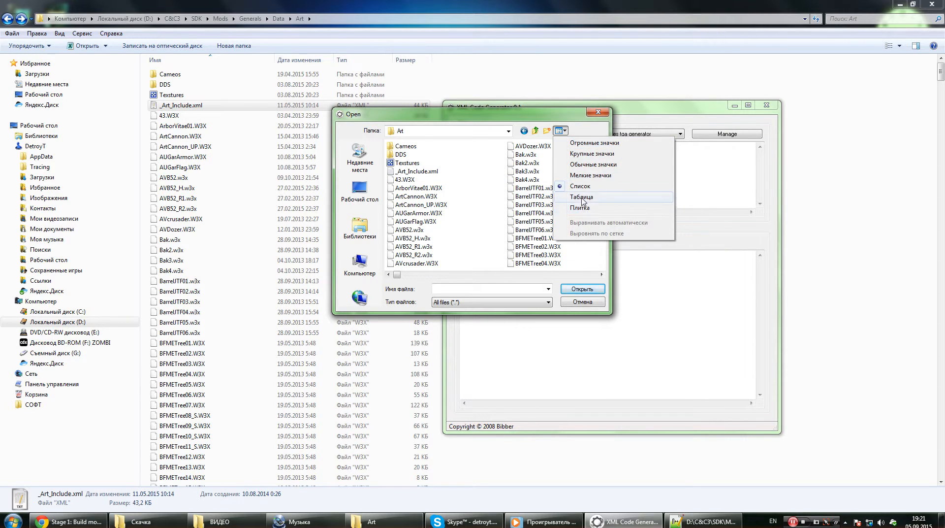
pyautogui.click(581, 197)
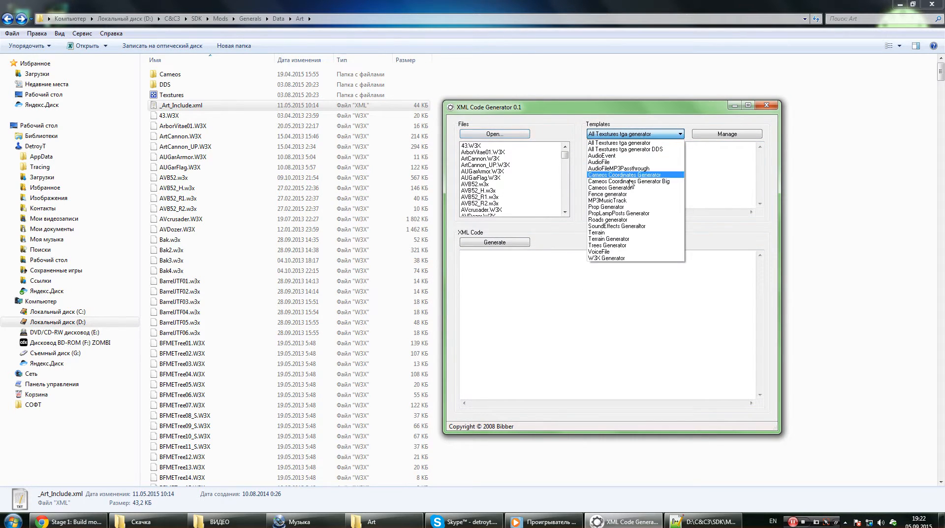
pyautogui.click(606, 205)
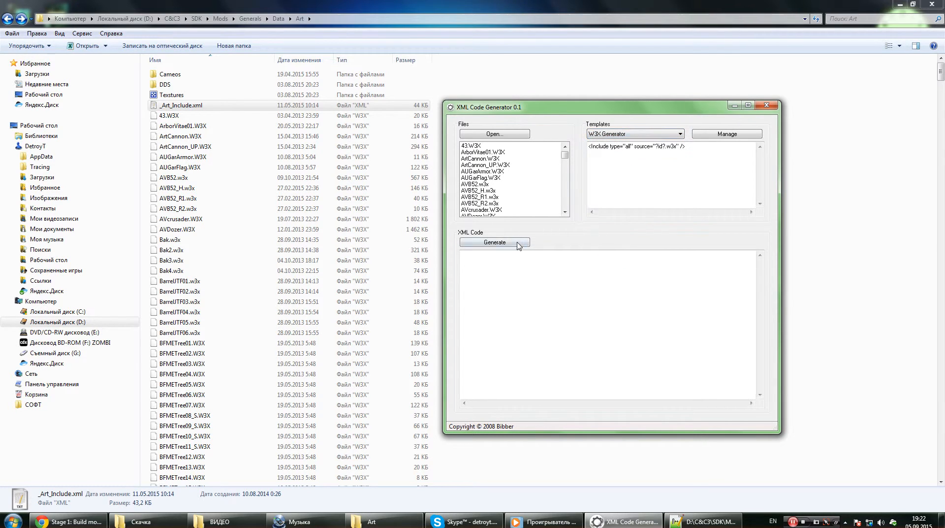
pyautogui.click(495, 242)
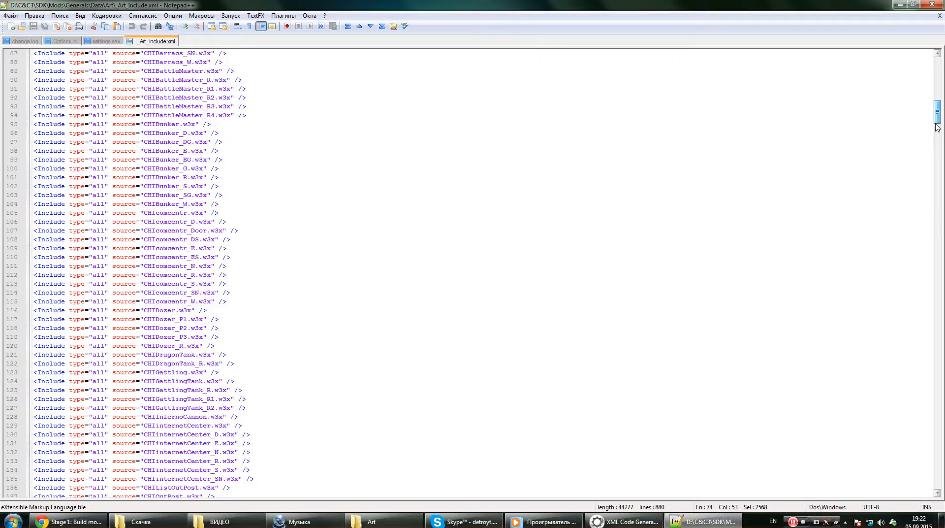
# Step: Paste the generated Include entries into _Art_Include.xml and check the end of the file
pyautogui.press('Ctrl+End')
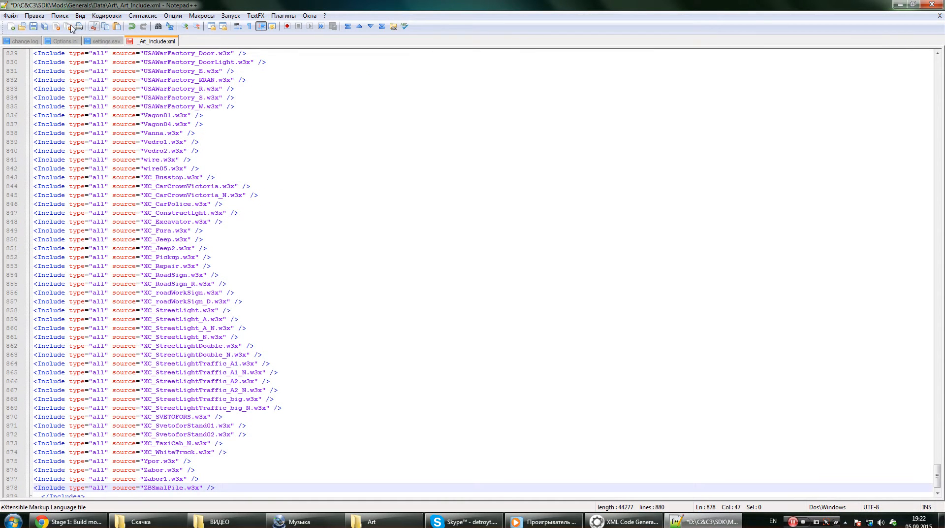
pyautogui.scroll(-3)
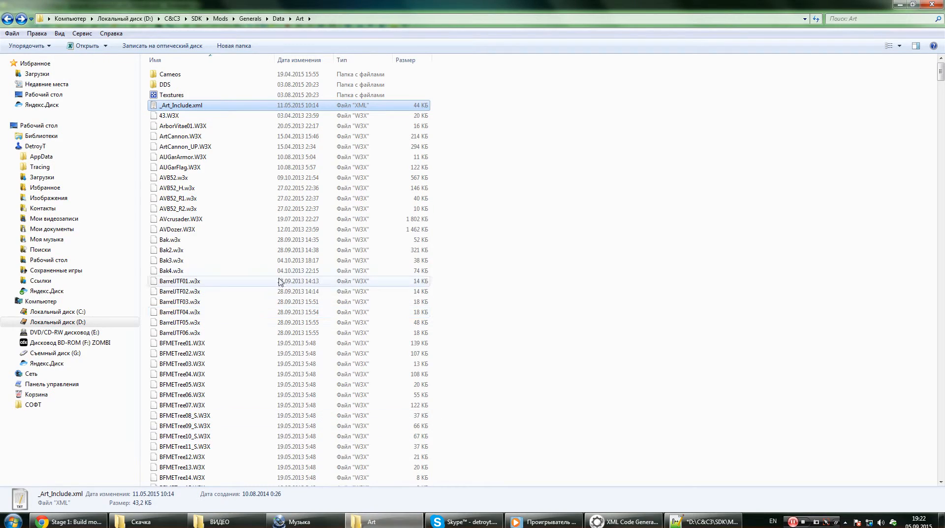
# Step: Browse into the Art\Textures folder and show its files in Details view
pyautogui.doubleClick(181, 105)
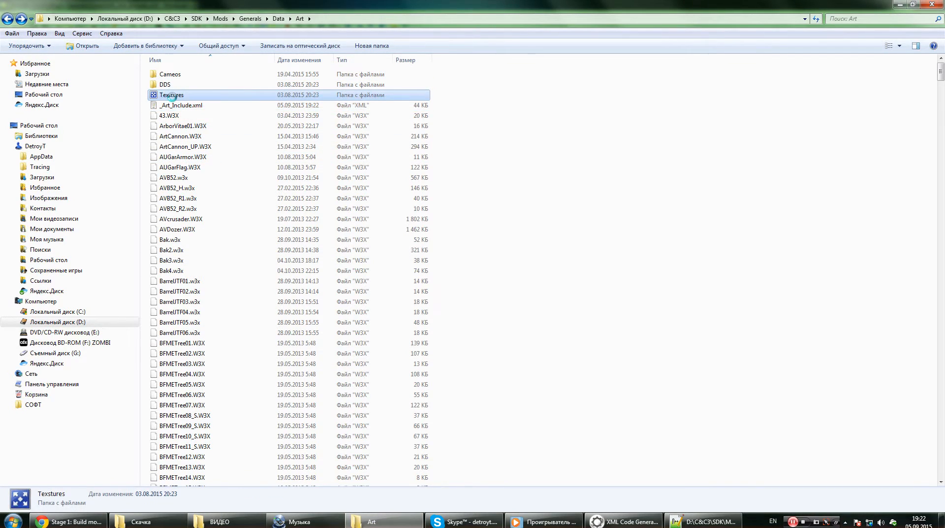
pyautogui.doubleClick(172, 94)
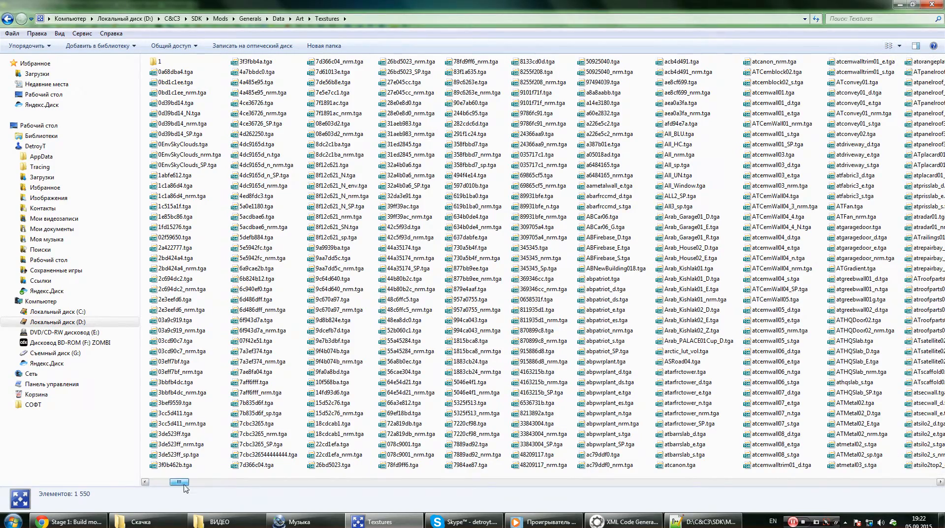
pyautogui.moveTo(179, 481); pyautogui.dragTo(579, 481)
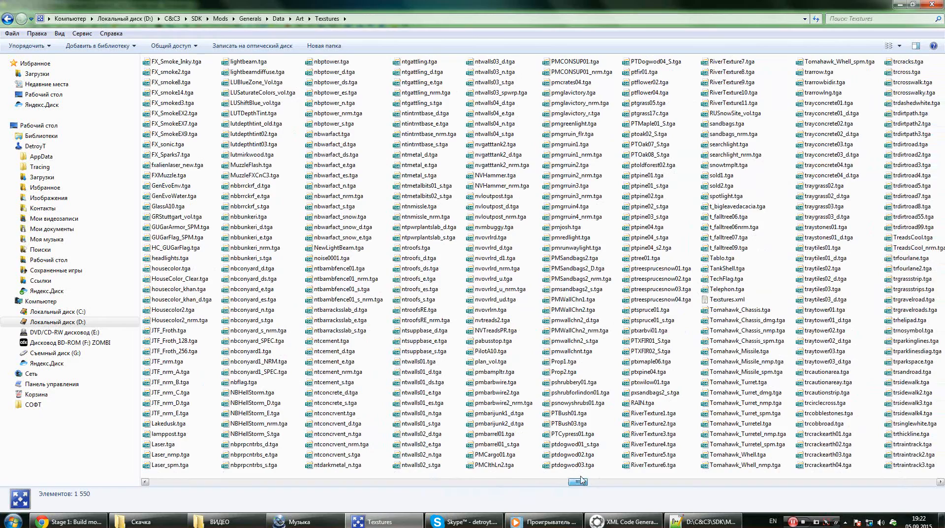
pyautogui.click(891, 46)
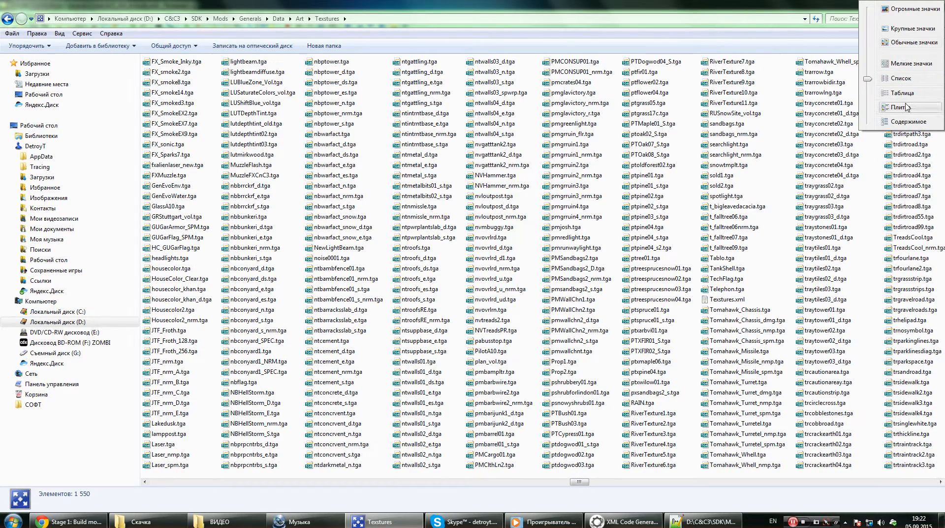
pyautogui.click(902, 93)
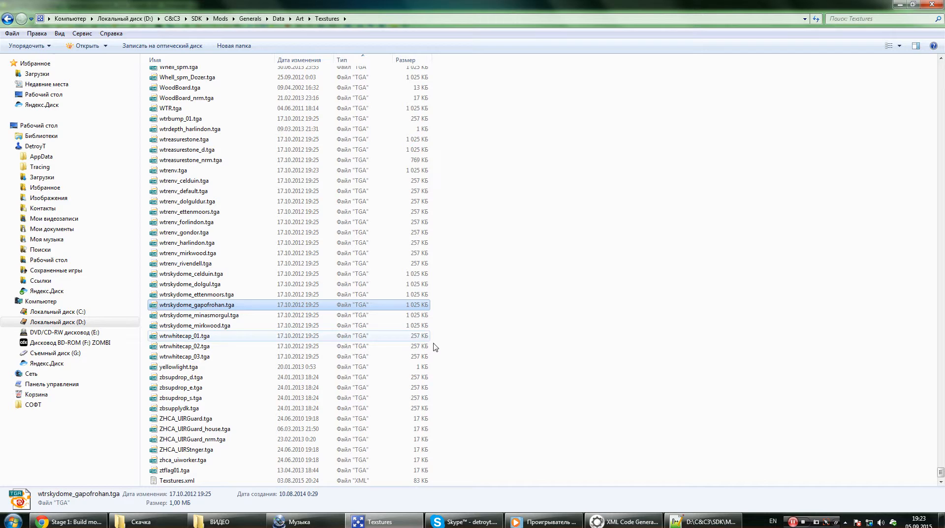
# Step: Open Textures.xml with Edit with Notepad++ and bring the XML Code Generator back in front
pyautogui.click(176, 481)
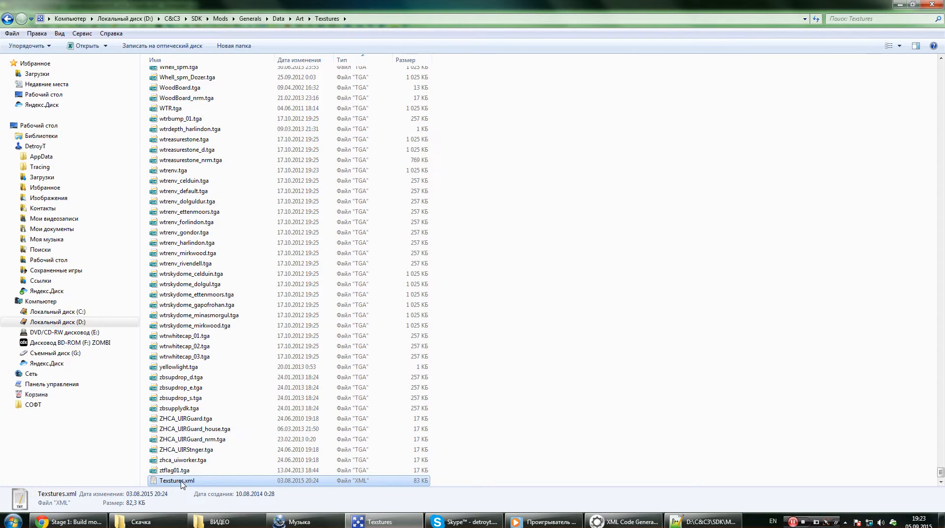
pyautogui.rightClick(176, 481)
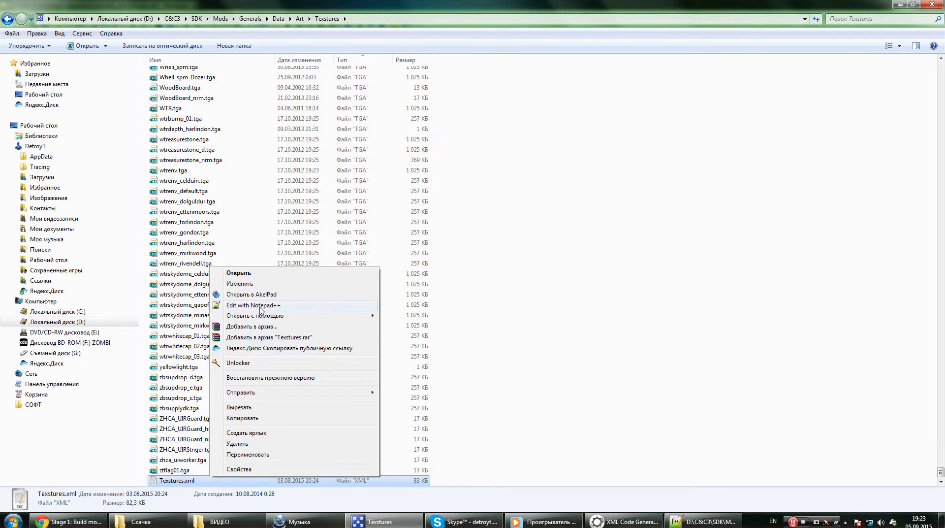
pyautogui.click(253, 304)
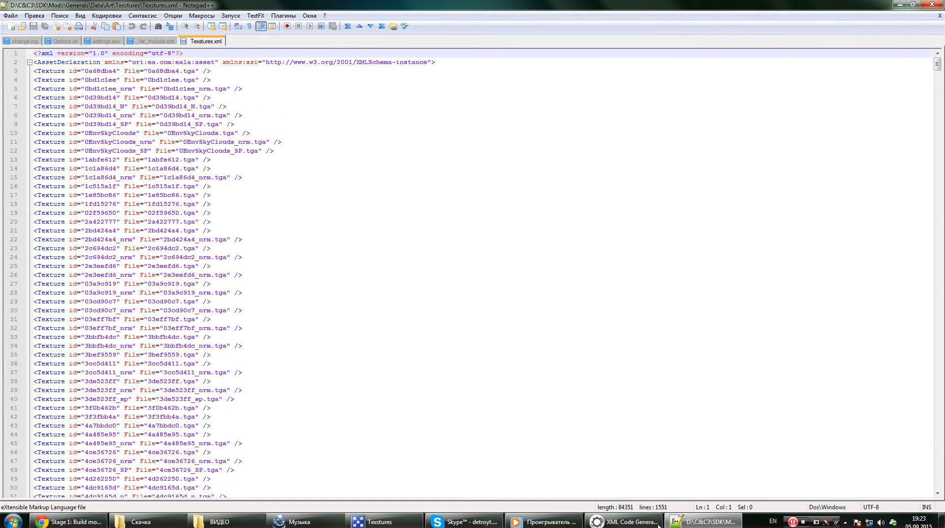
pyautogui.click(493, 242)
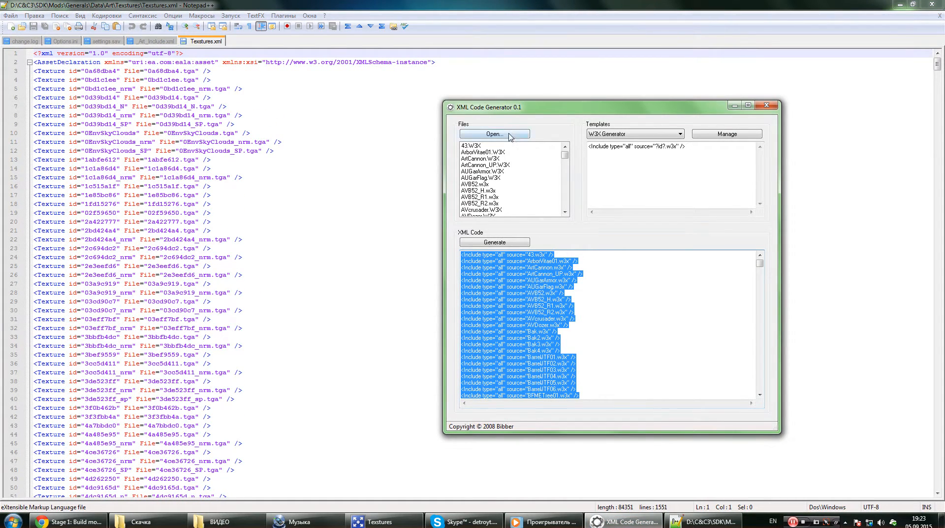
# Step: Load all the Textures folder's .tga files, down to ztflag01.tga, as a detailed list
pyautogui.click(493, 133)
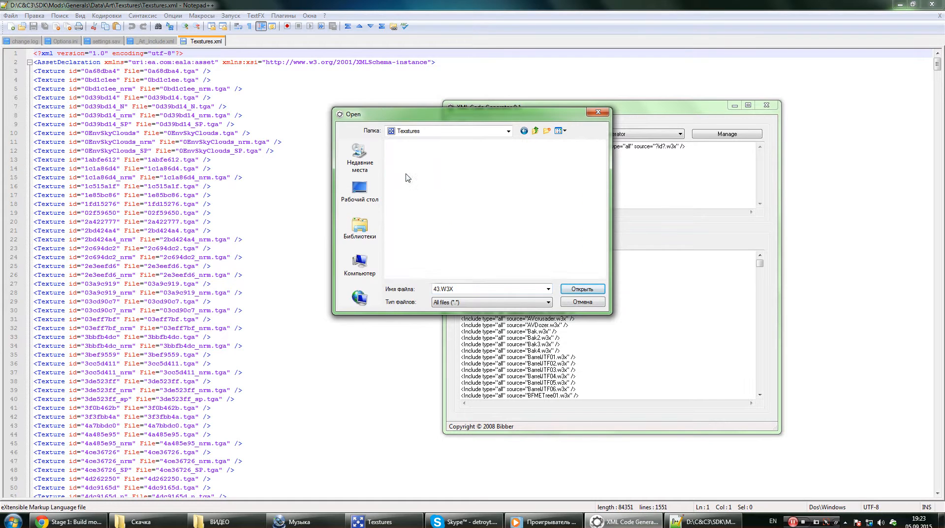
pyautogui.click(559, 130)
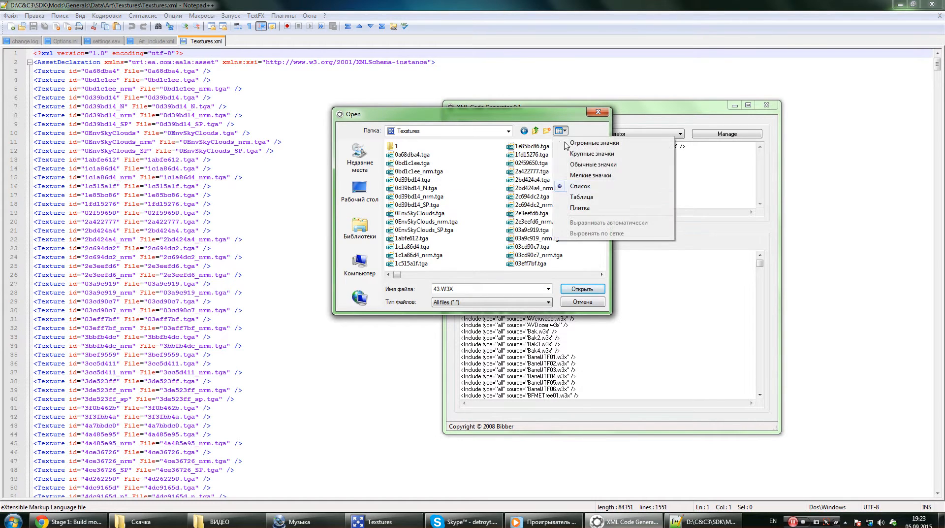
pyautogui.click(582, 197)
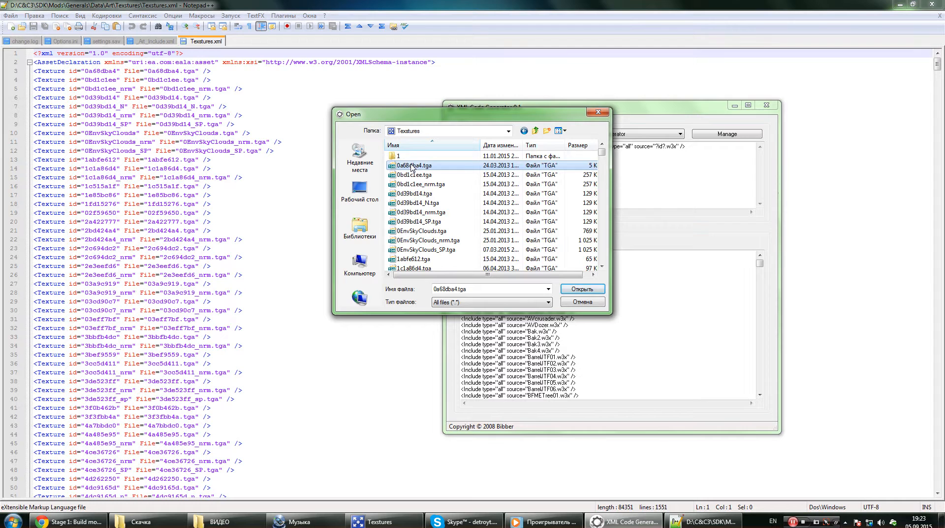
pyautogui.scroll(-3)
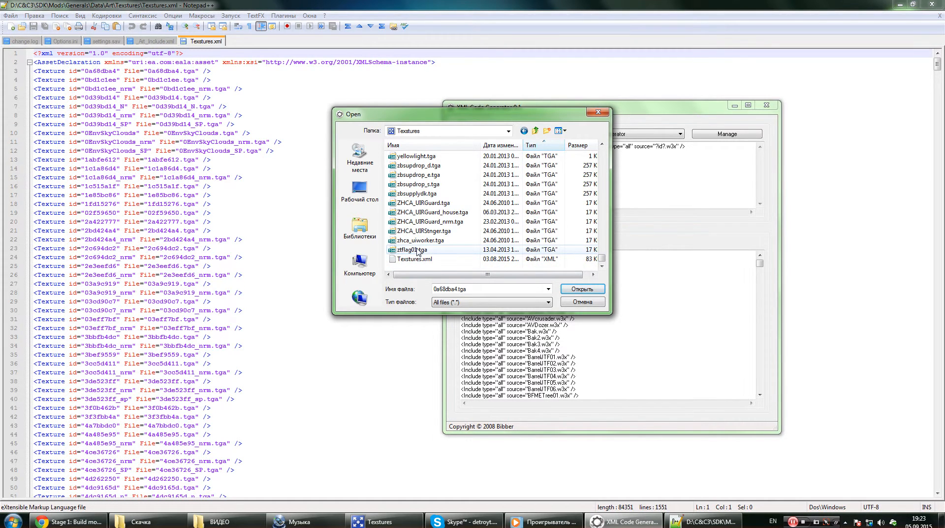
pyautogui.click(581, 288)
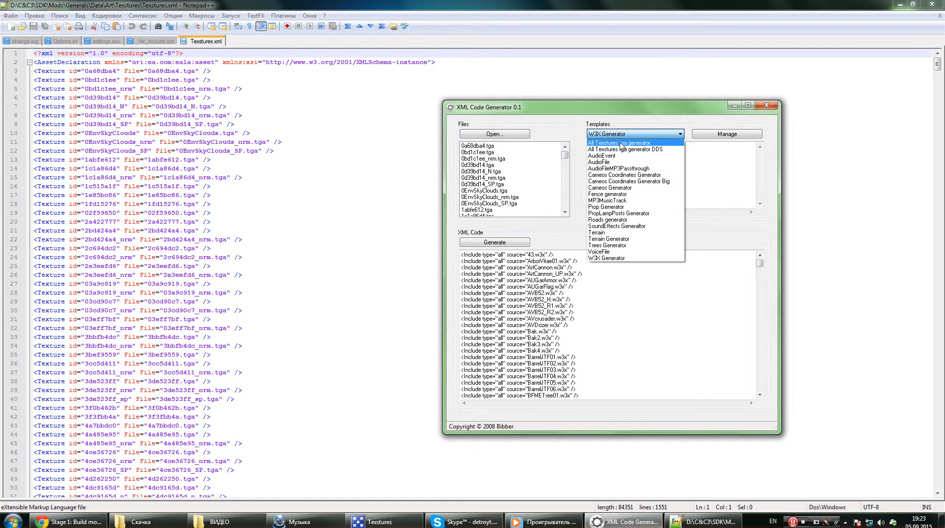
# Step: Generate Texture entries with the All Textures.tga template and bring up the code box's edit actions
pyautogui.click(618, 143)
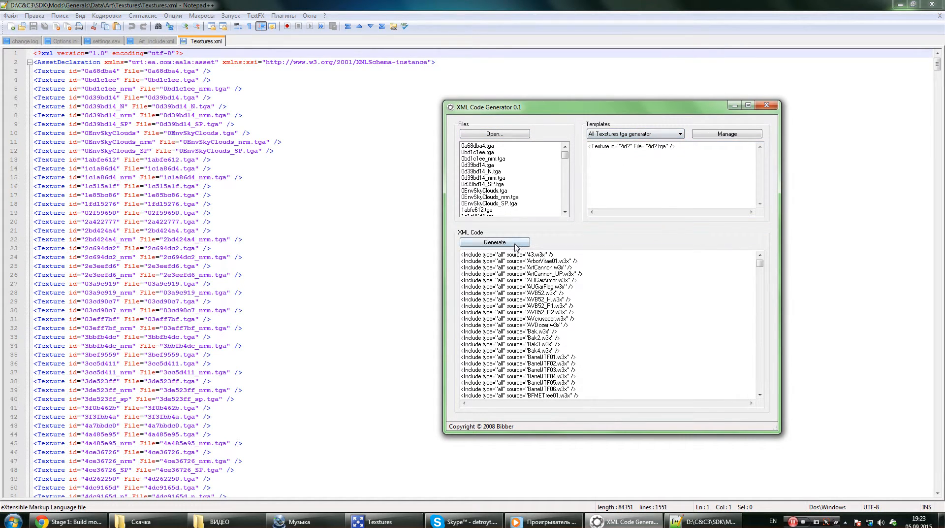
pyautogui.click(494, 242)
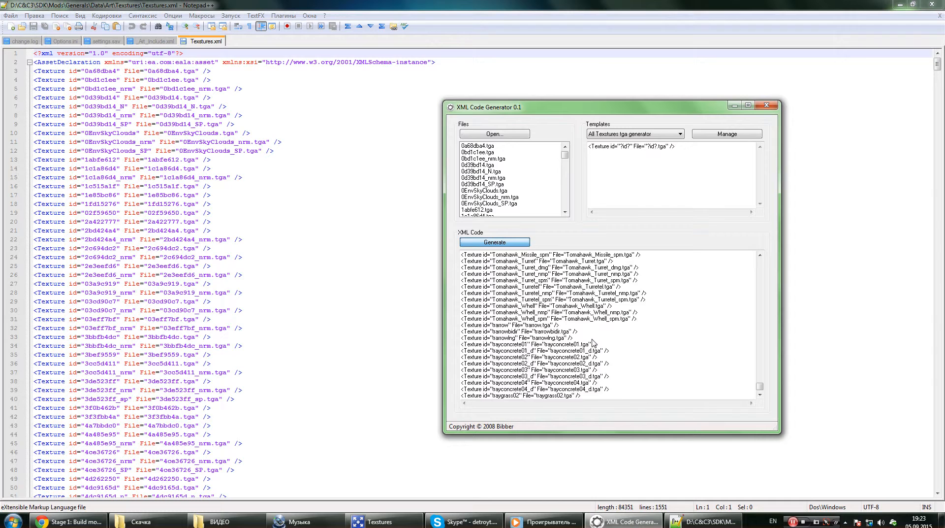
pyautogui.rightClick(593, 334)
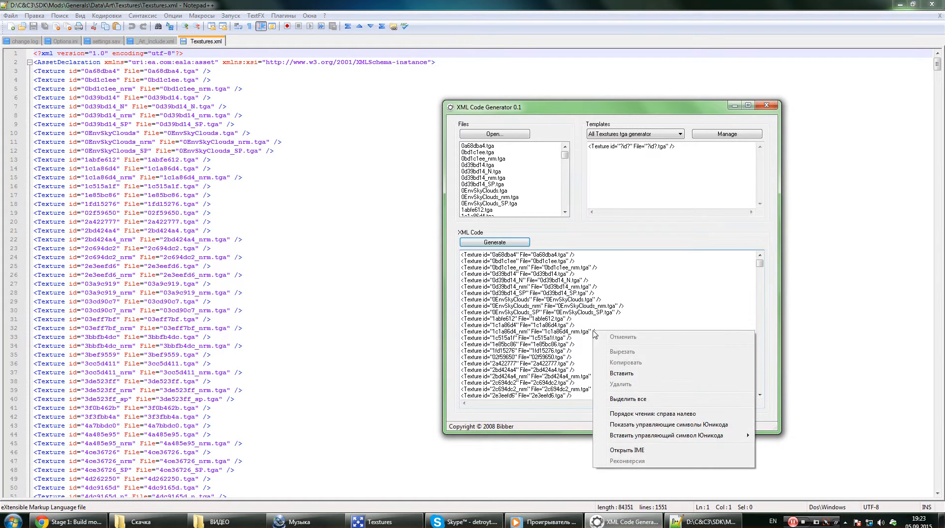
# Step: Select all the generated Texture code and jump to the start of Textures.xml in Notepad++
pyautogui.click(627, 399)
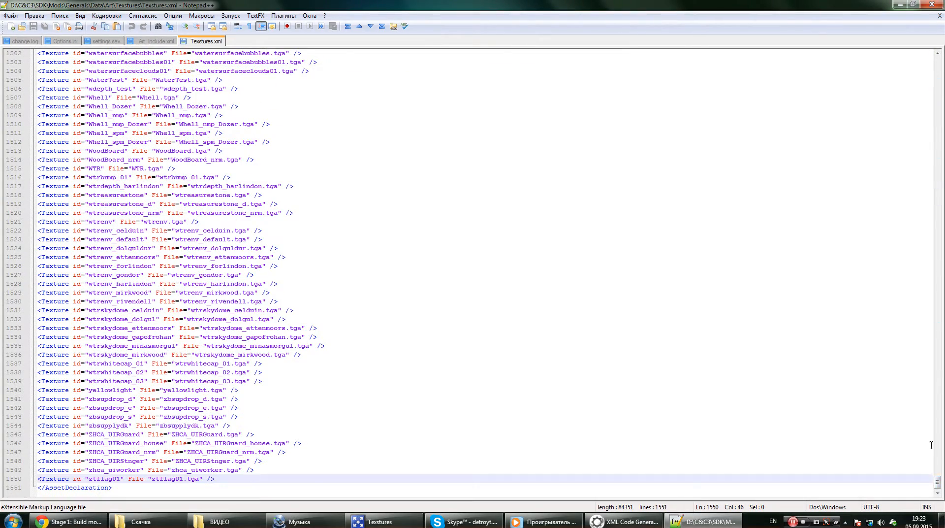
pyautogui.press('ctrl+Home')
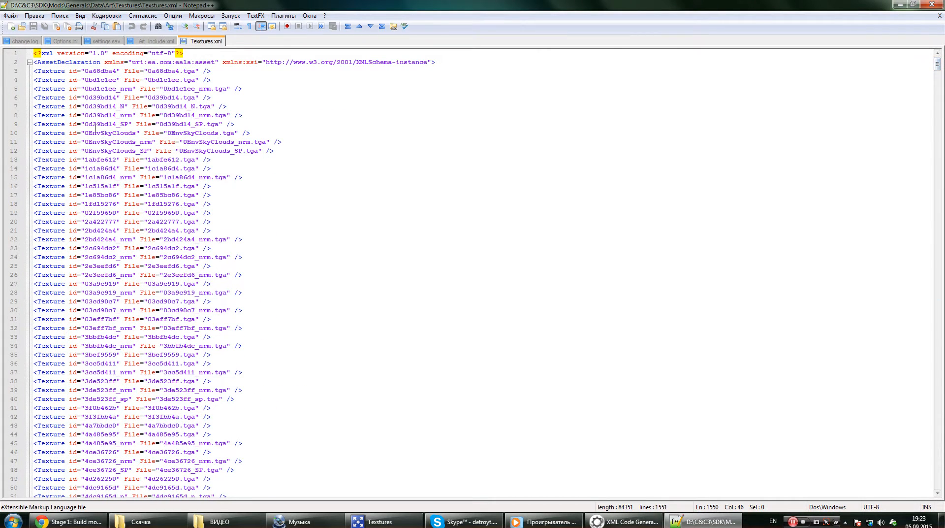